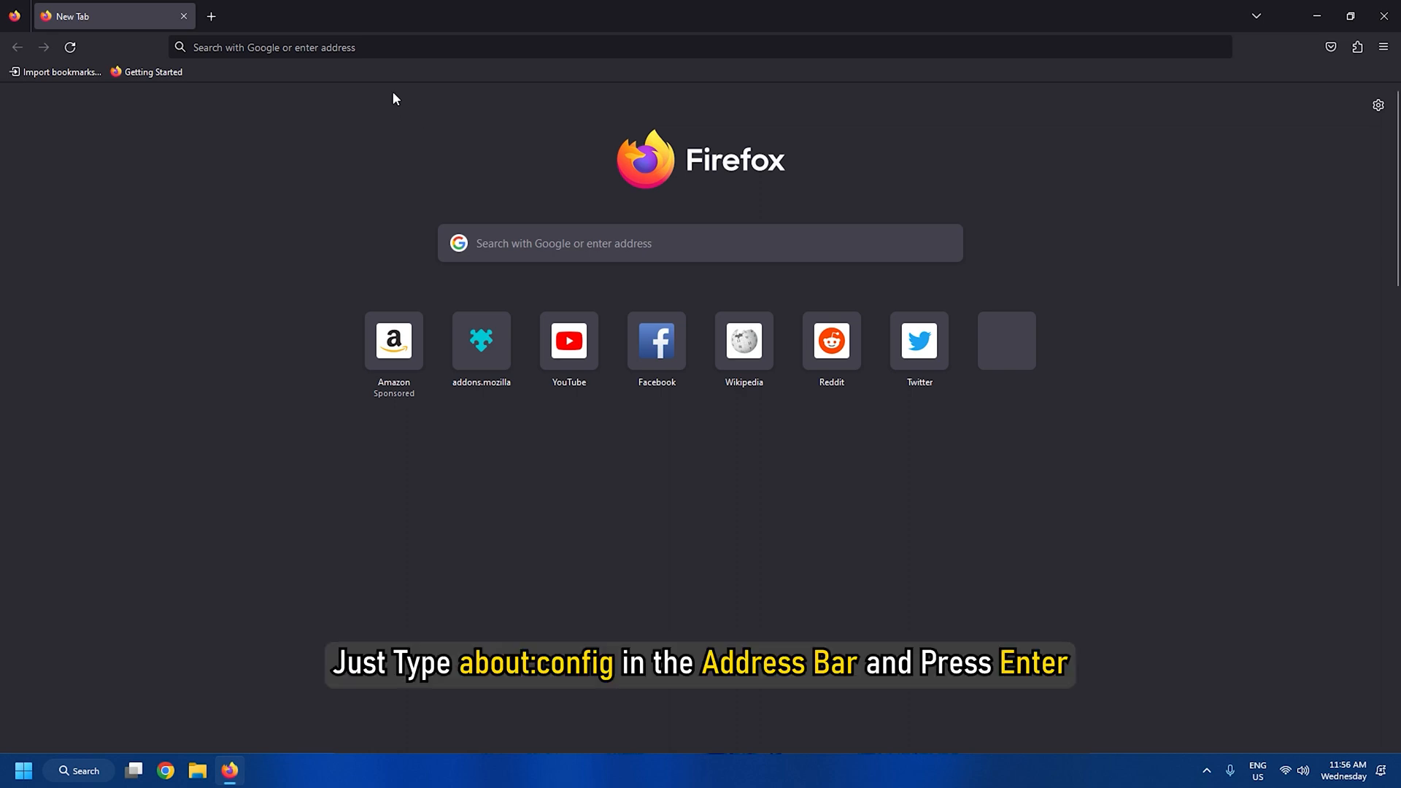
# Open about:config and accept the risk warning to reach the preference search
pyautogui.write('about:config')
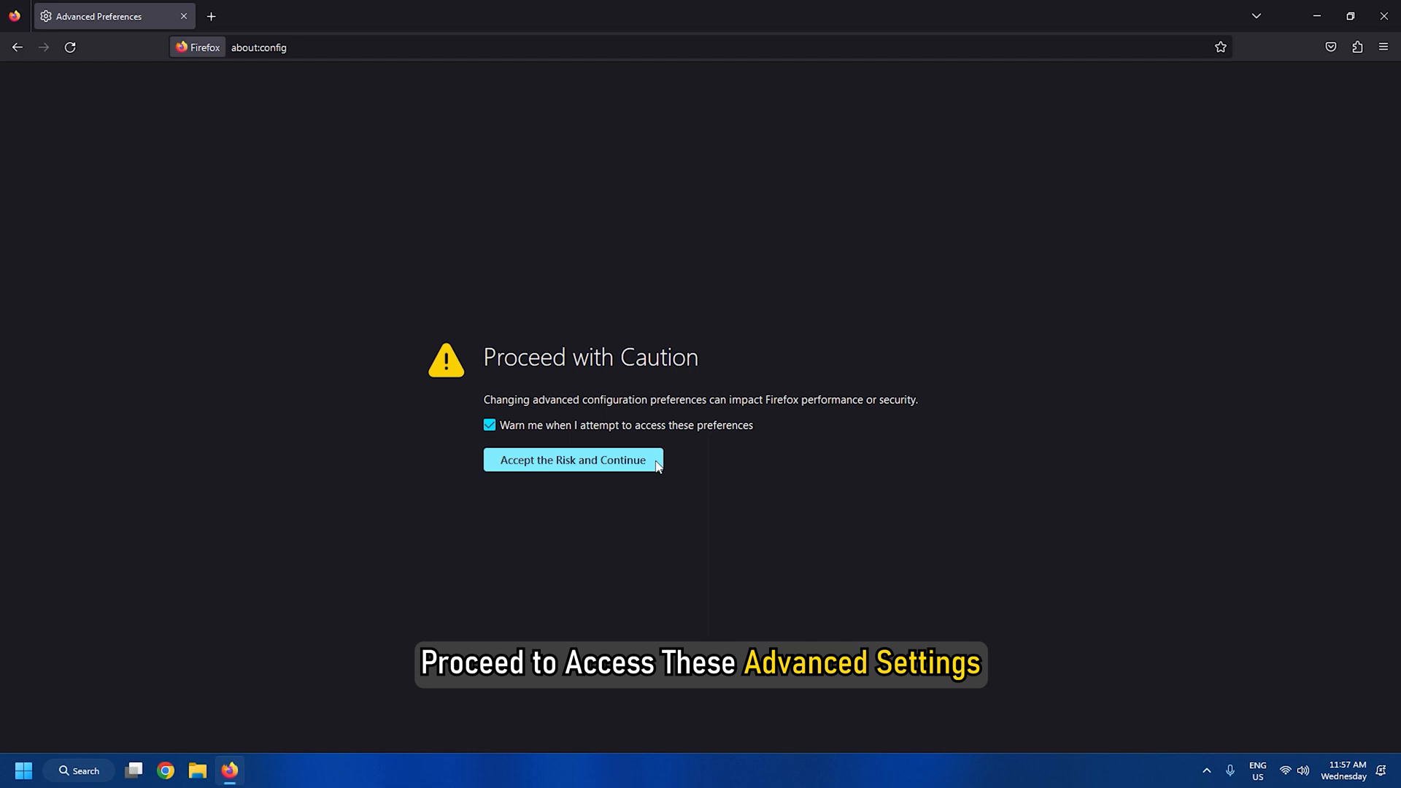
pyautogui.click(572, 459)
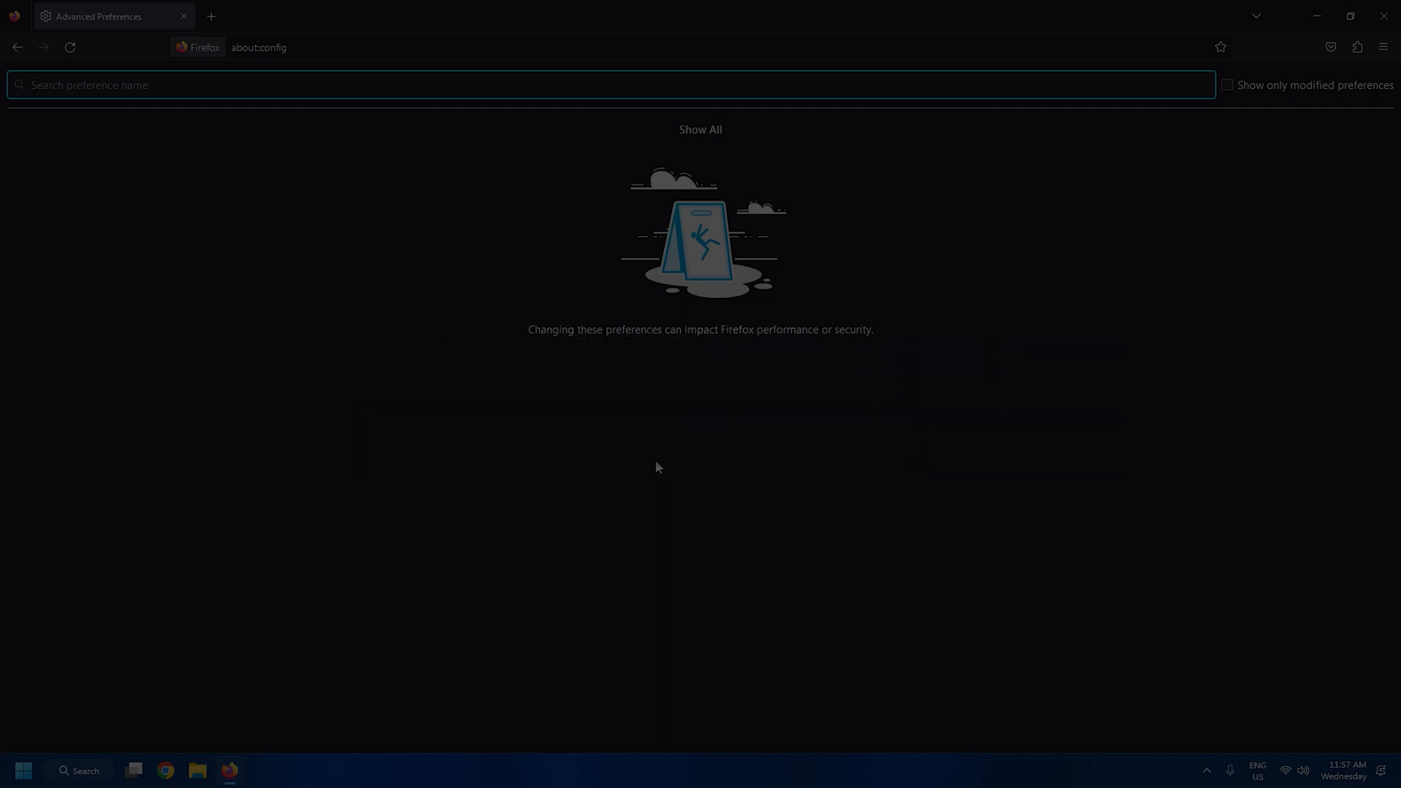
# Toggle browser.tabs.insertRelatedAfterCurrent from true to false
pyautogui.write('browser.tabs.insertRelatedAfterCurrent')
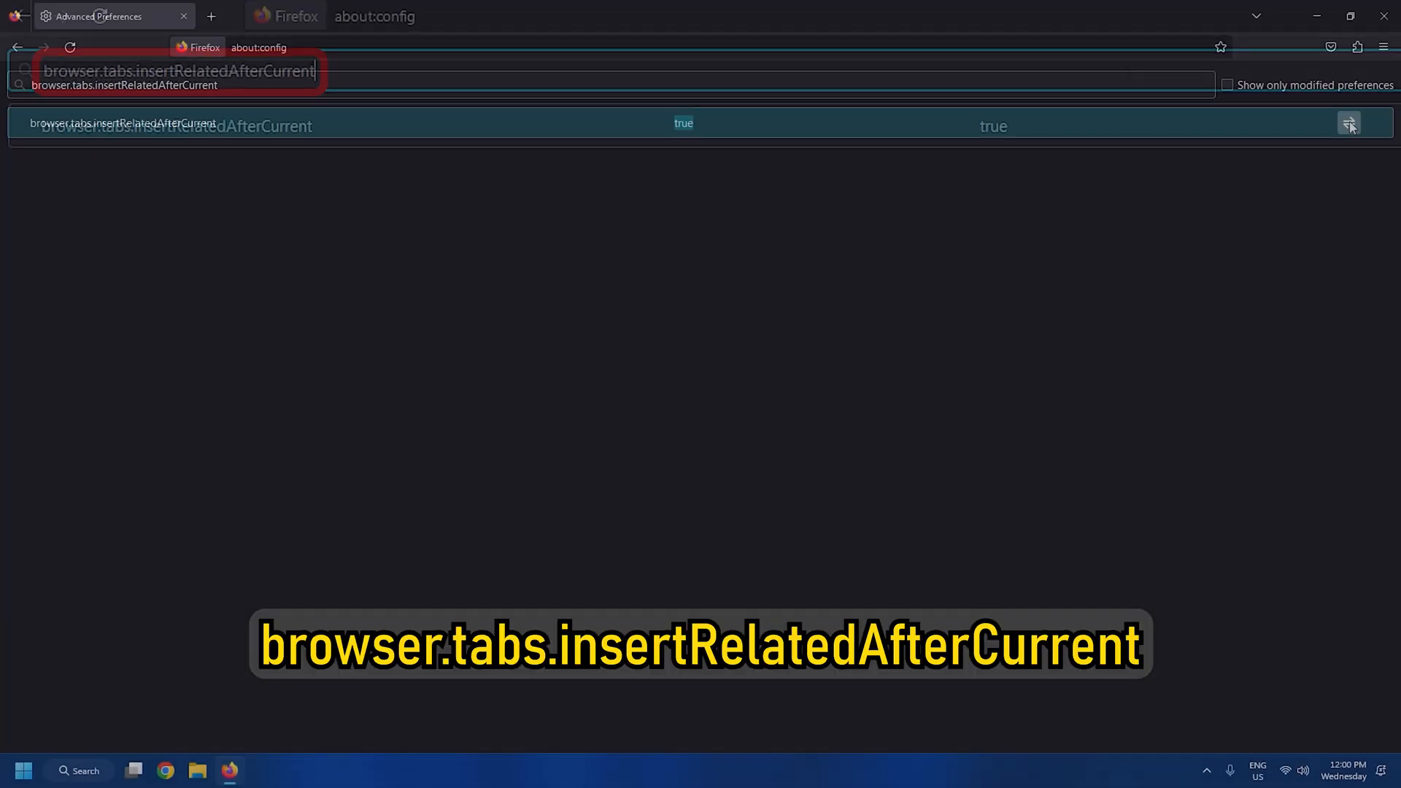
pyautogui.click(1349, 123)
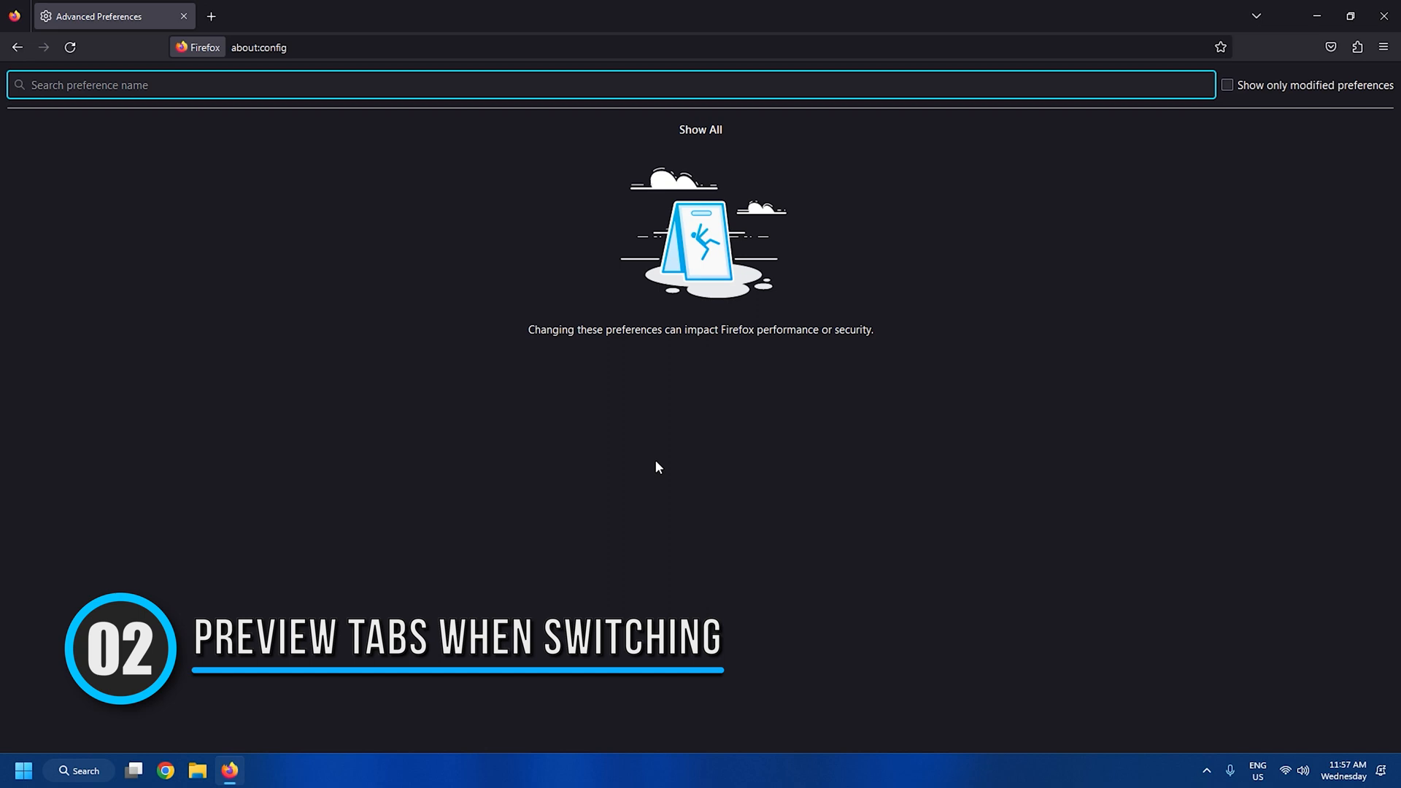
# Toggle browser.ctrlTab.previews from false to true
pyautogui.write('browser.ctrlTab. previews')
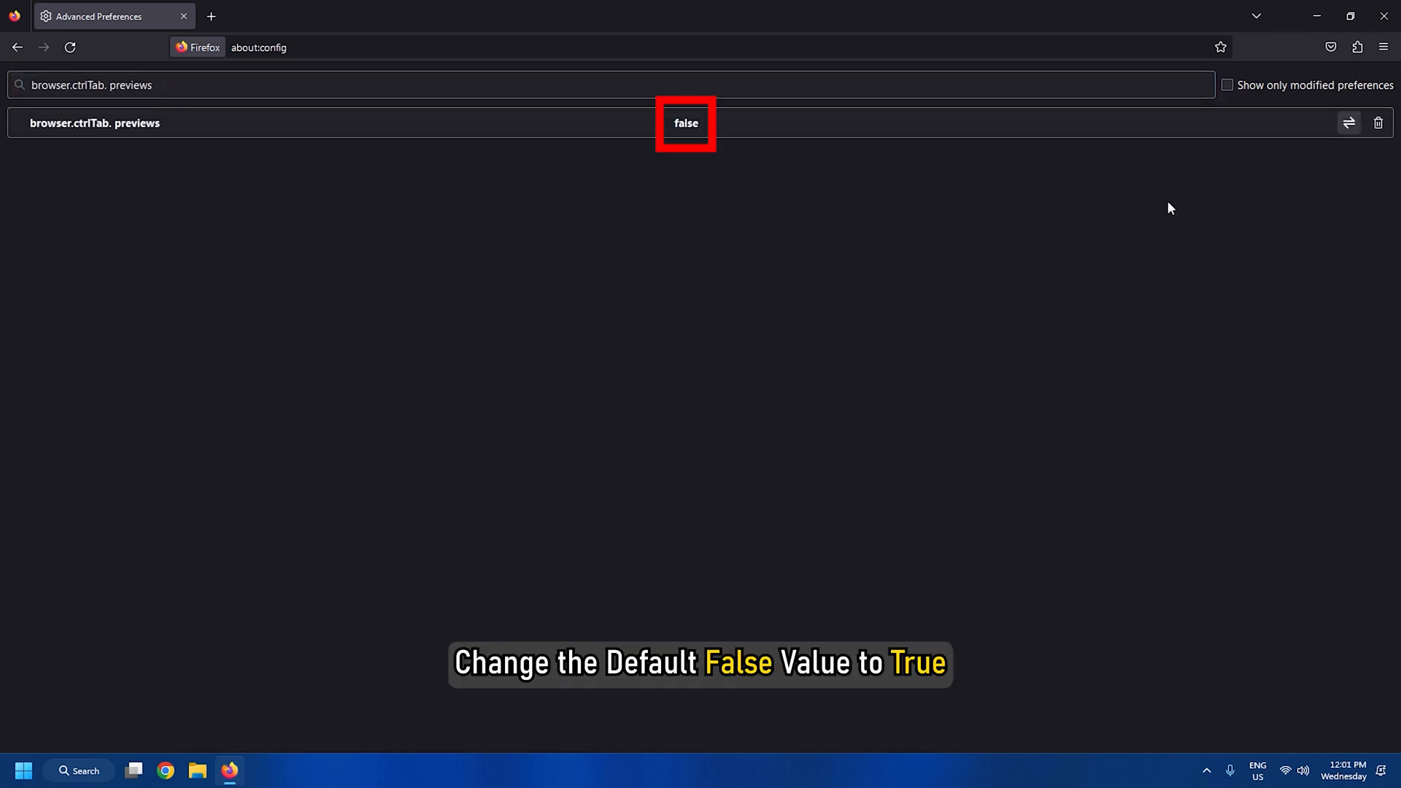
pyautogui.click(1349, 123)
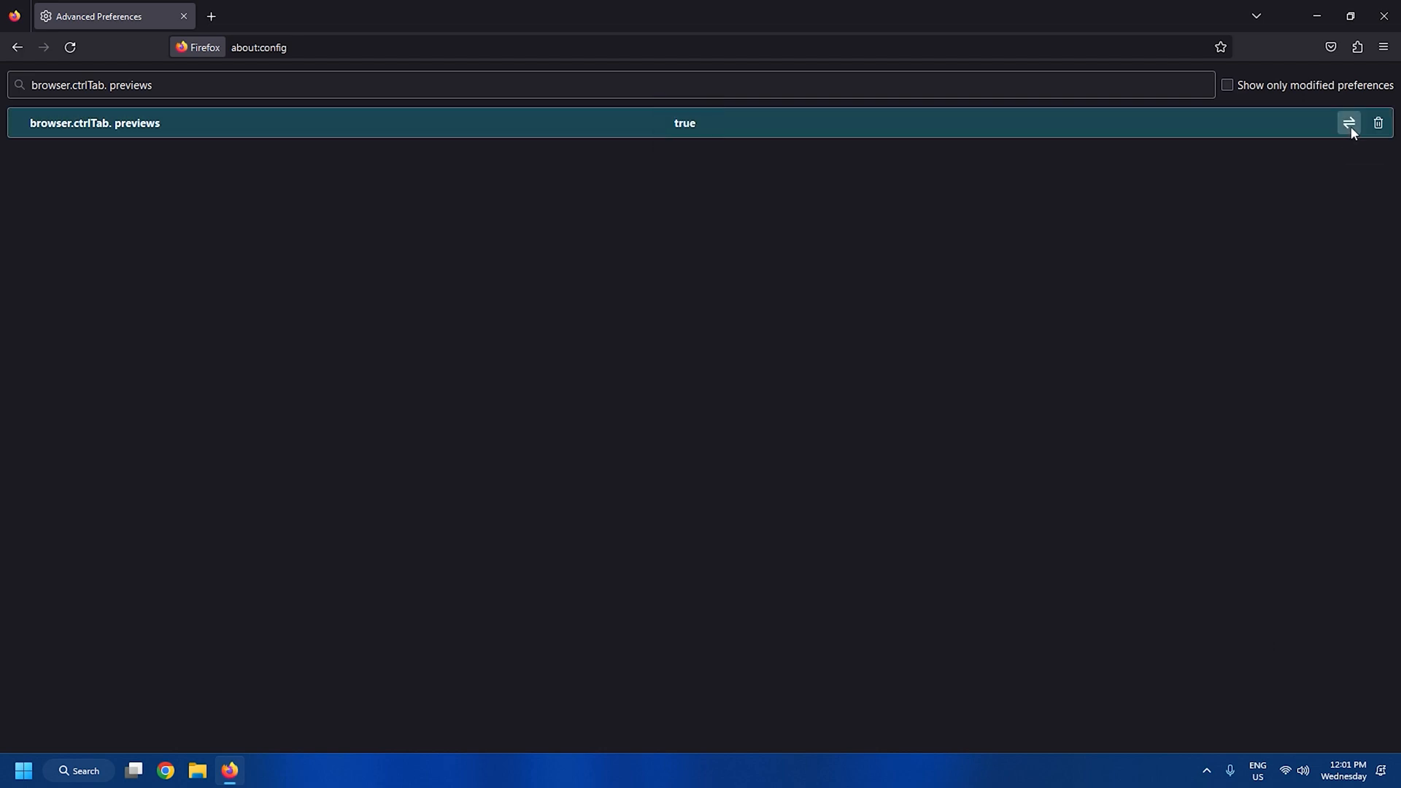
pyautogui.moveTo(1298, 173)
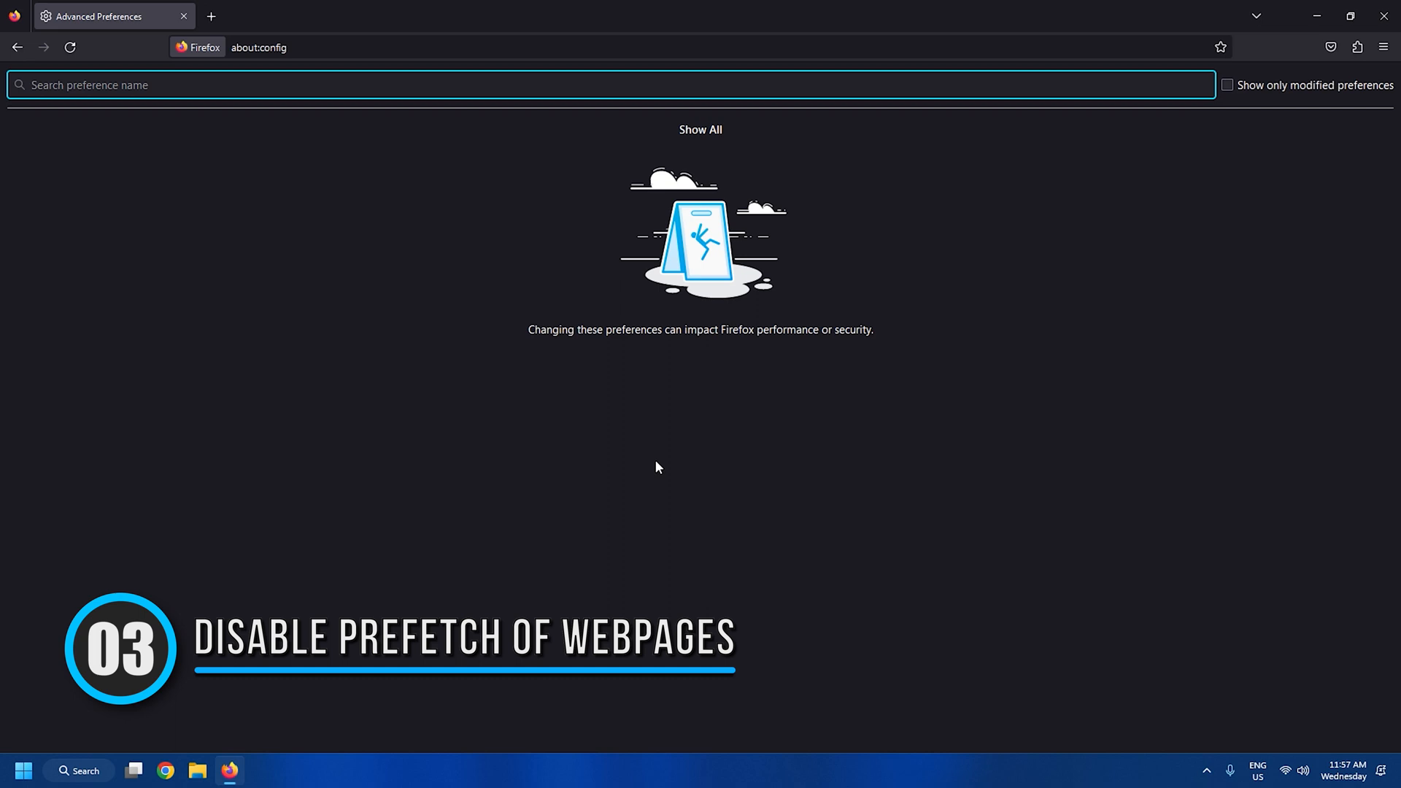
# Toggle network.prefetch-next from true to false
pyautogui.write('network.prefetch-next')
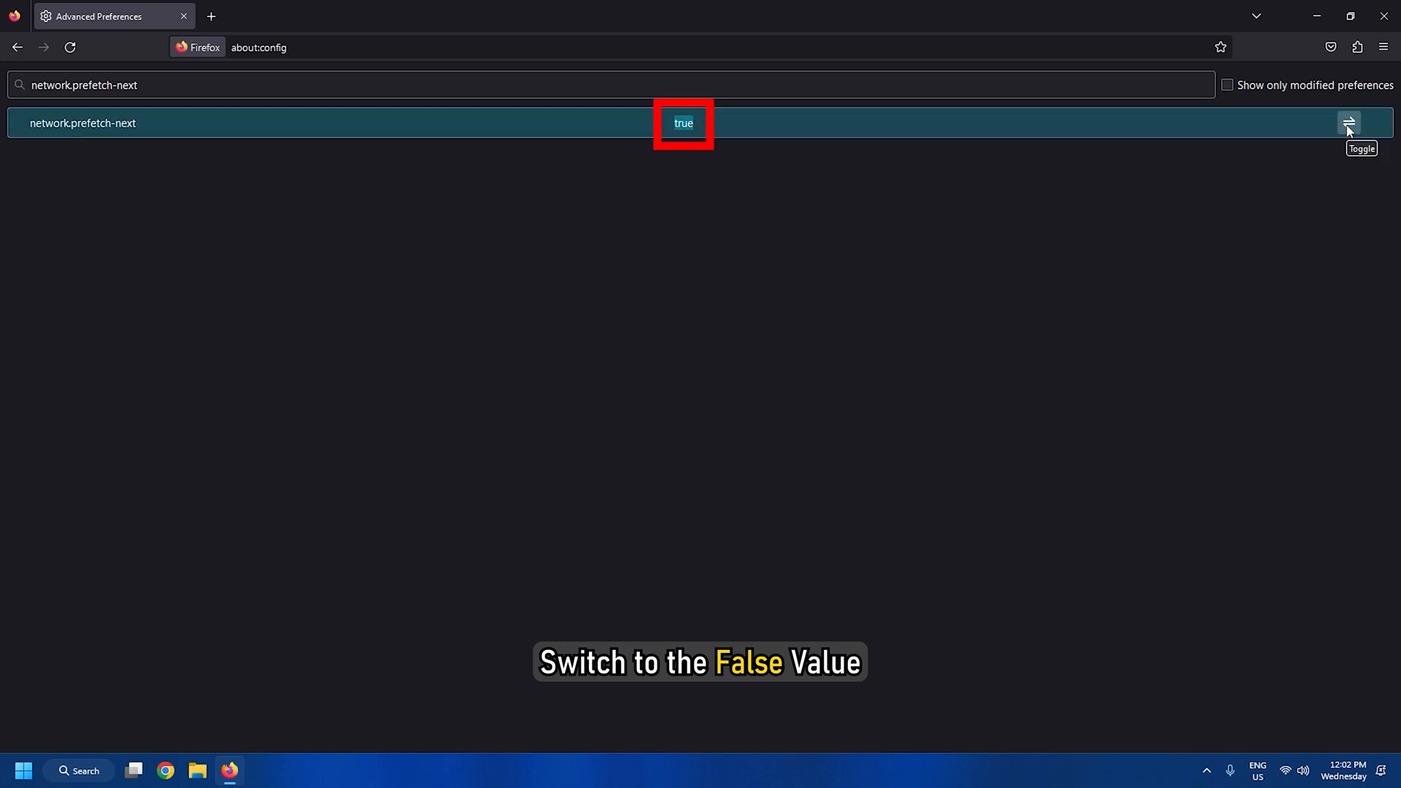
pyautogui.click(1349, 123)
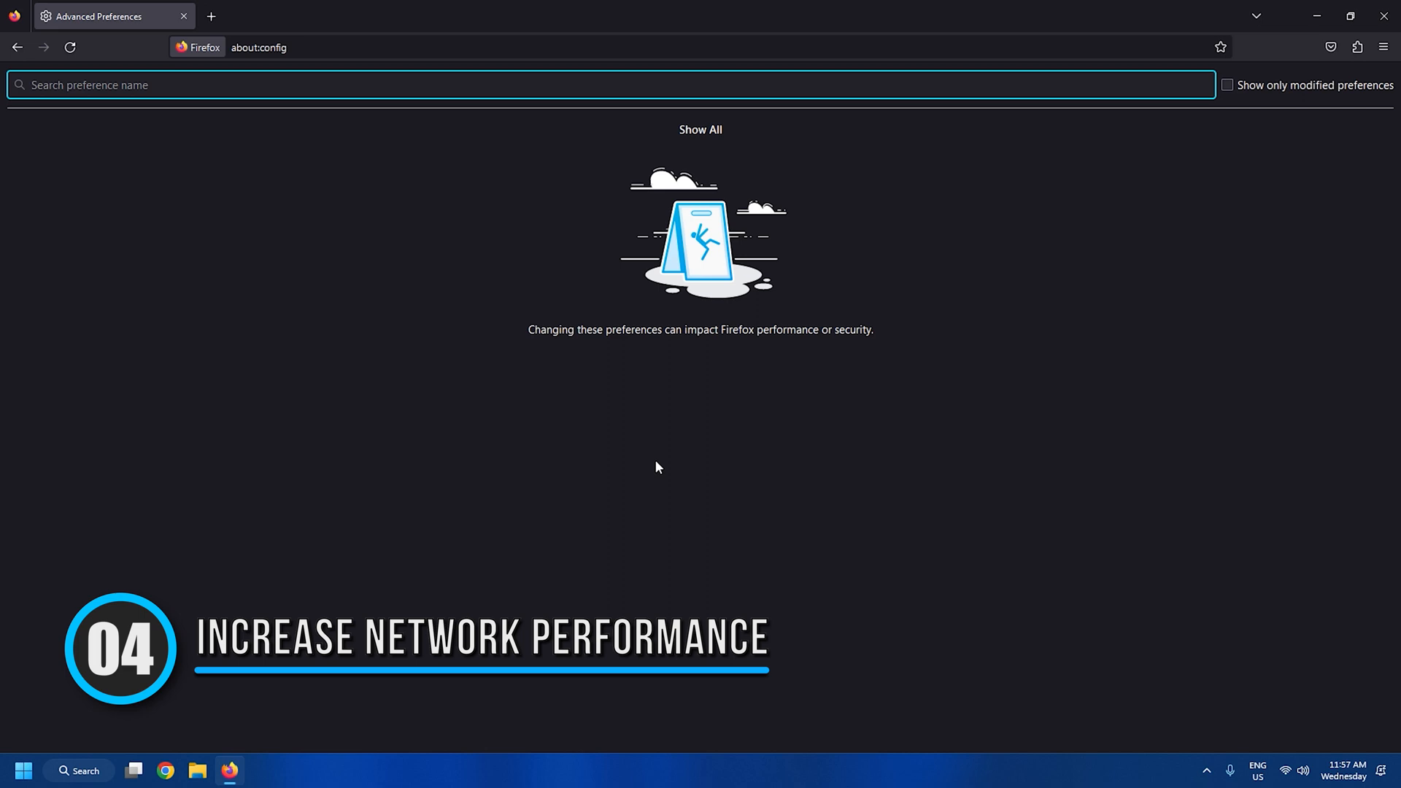
pyautogui.write('network.http.max-connections')
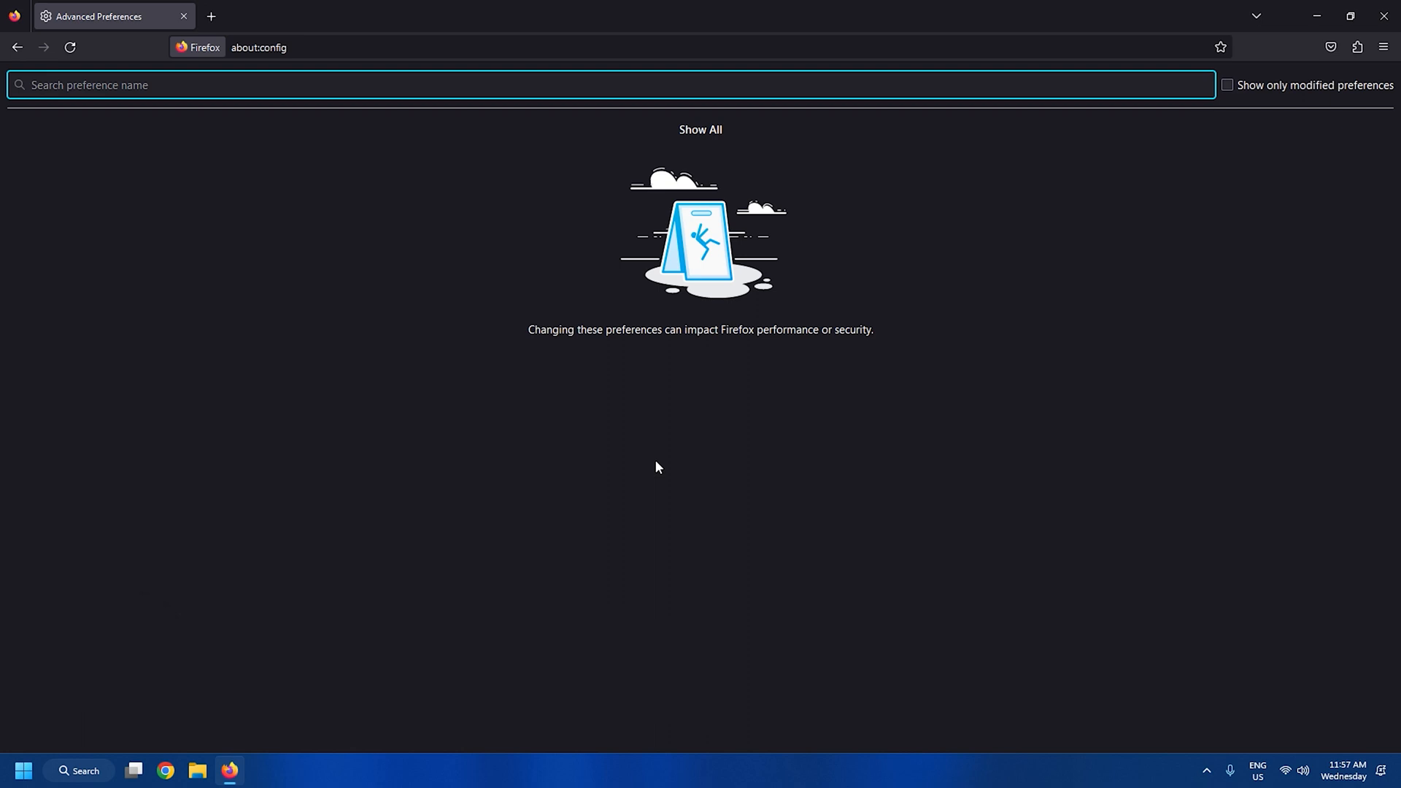
# Toggle browser.urlbar.formatting.enabled from true to false
pyautogui.write('browser.urlbar.formatting.enabled')
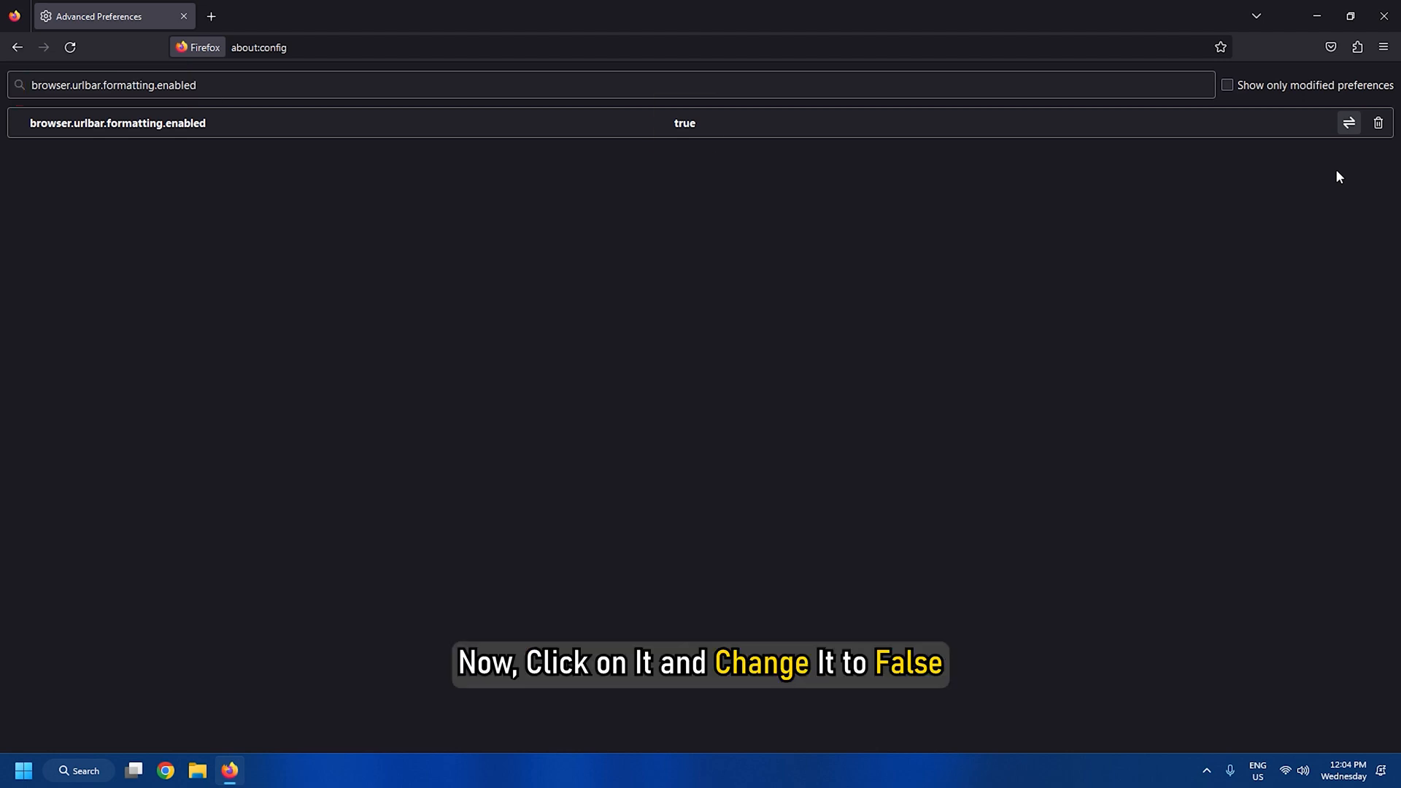
pyautogui.click(1348, 122)
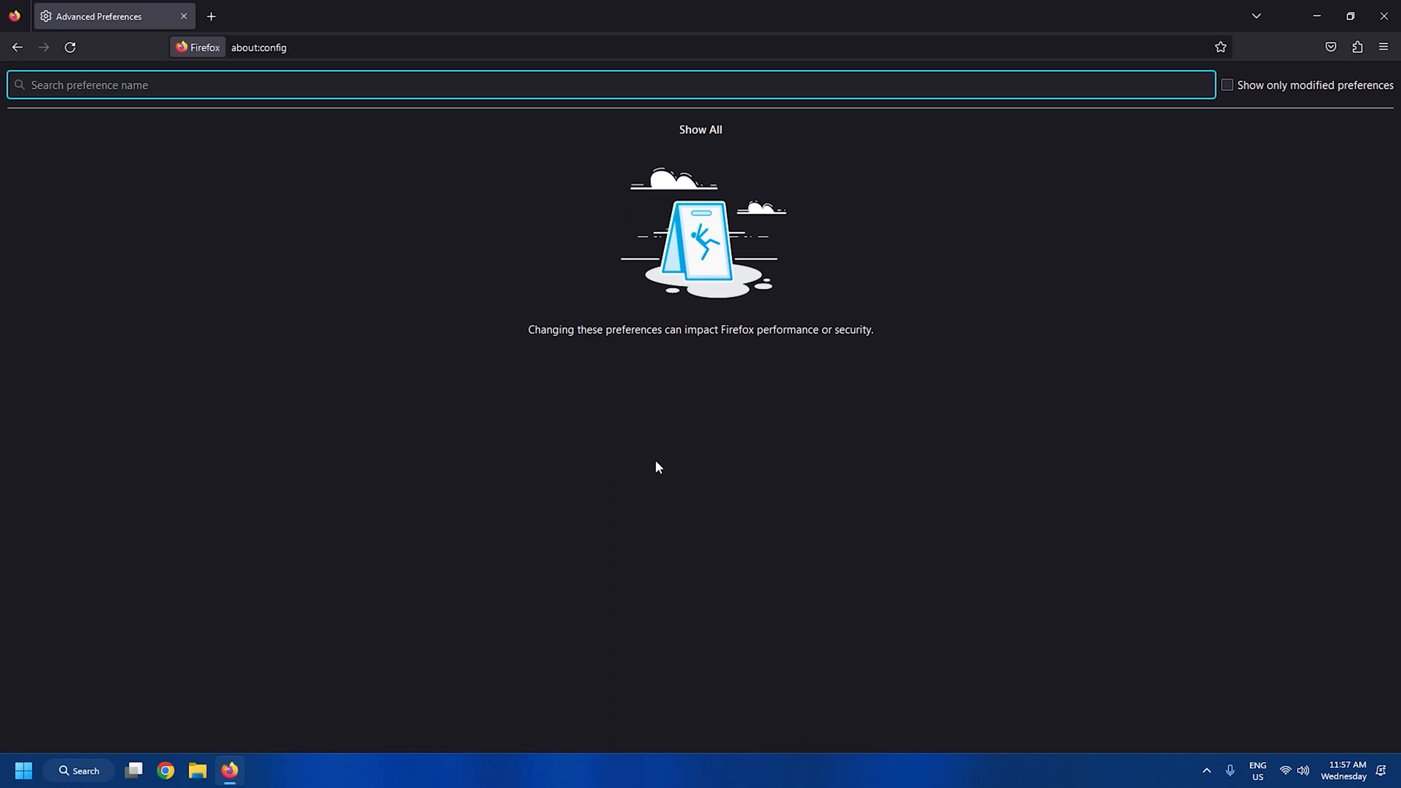
pyautogui.write('layout.spellcheckDefault')
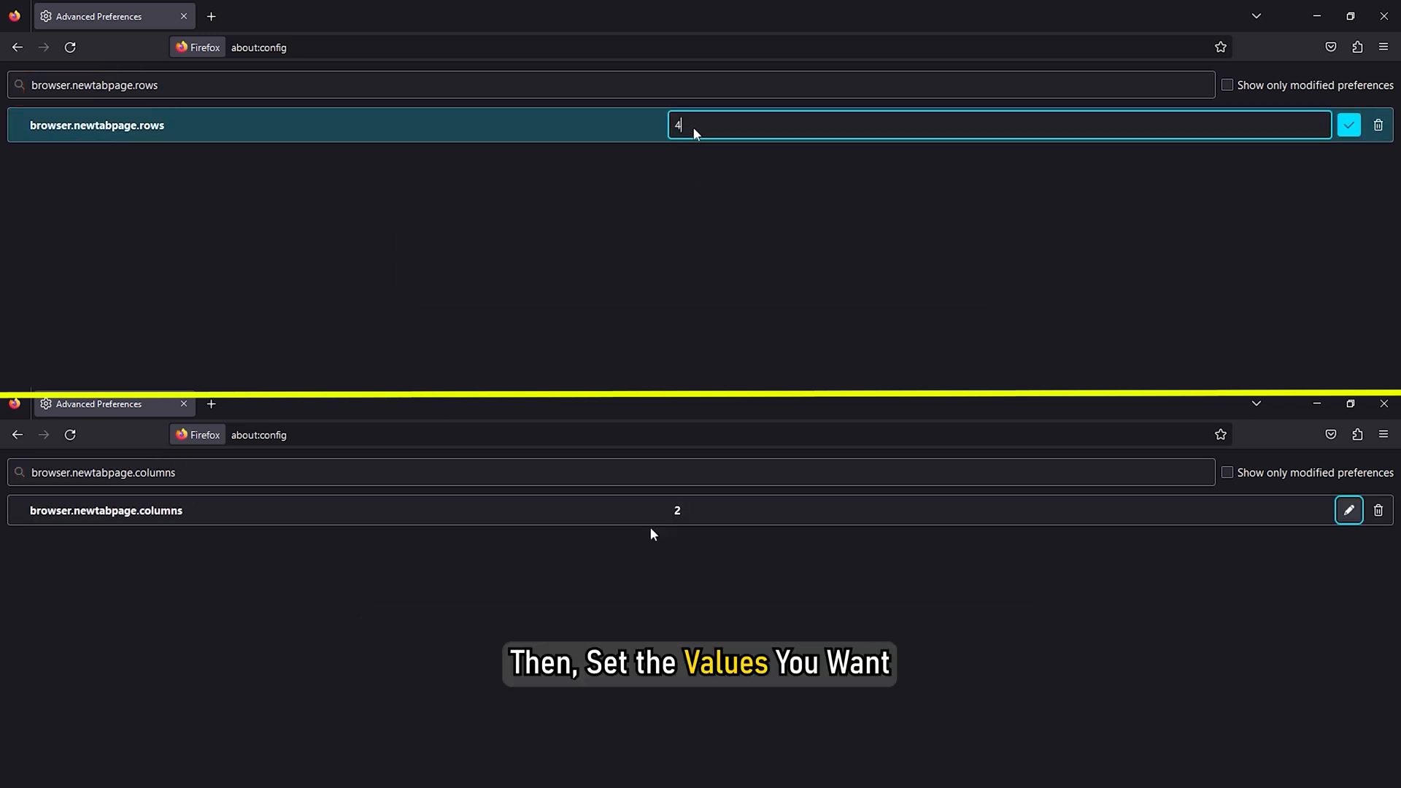
# Edit browser.newtabpage.rows with the pencil button to set it to 4
pyautogui.click(1351, 125)
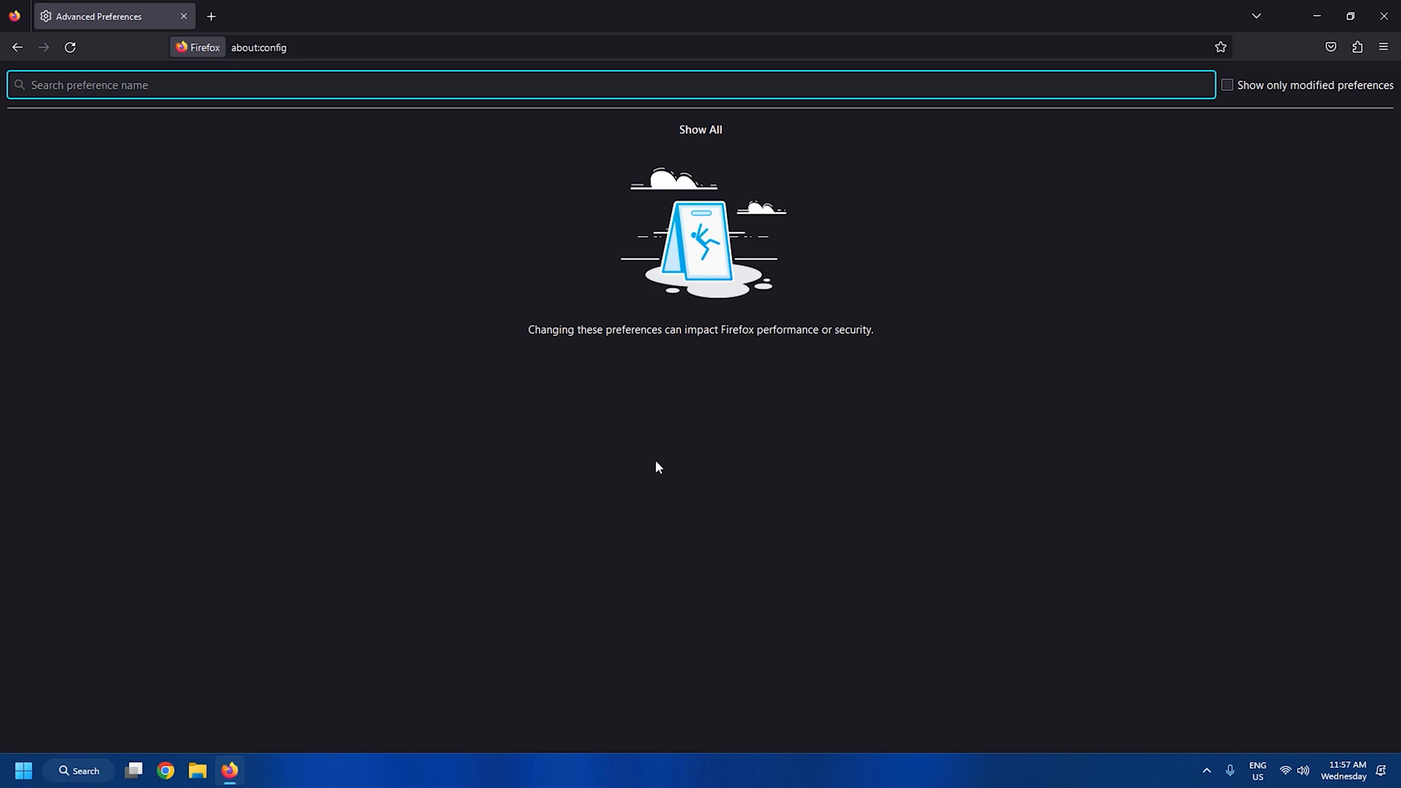
# Search the preferences for browser.urlbar.clickSelectsAll
pyautogui.write('browser.urlbar.clickSelectsAll')
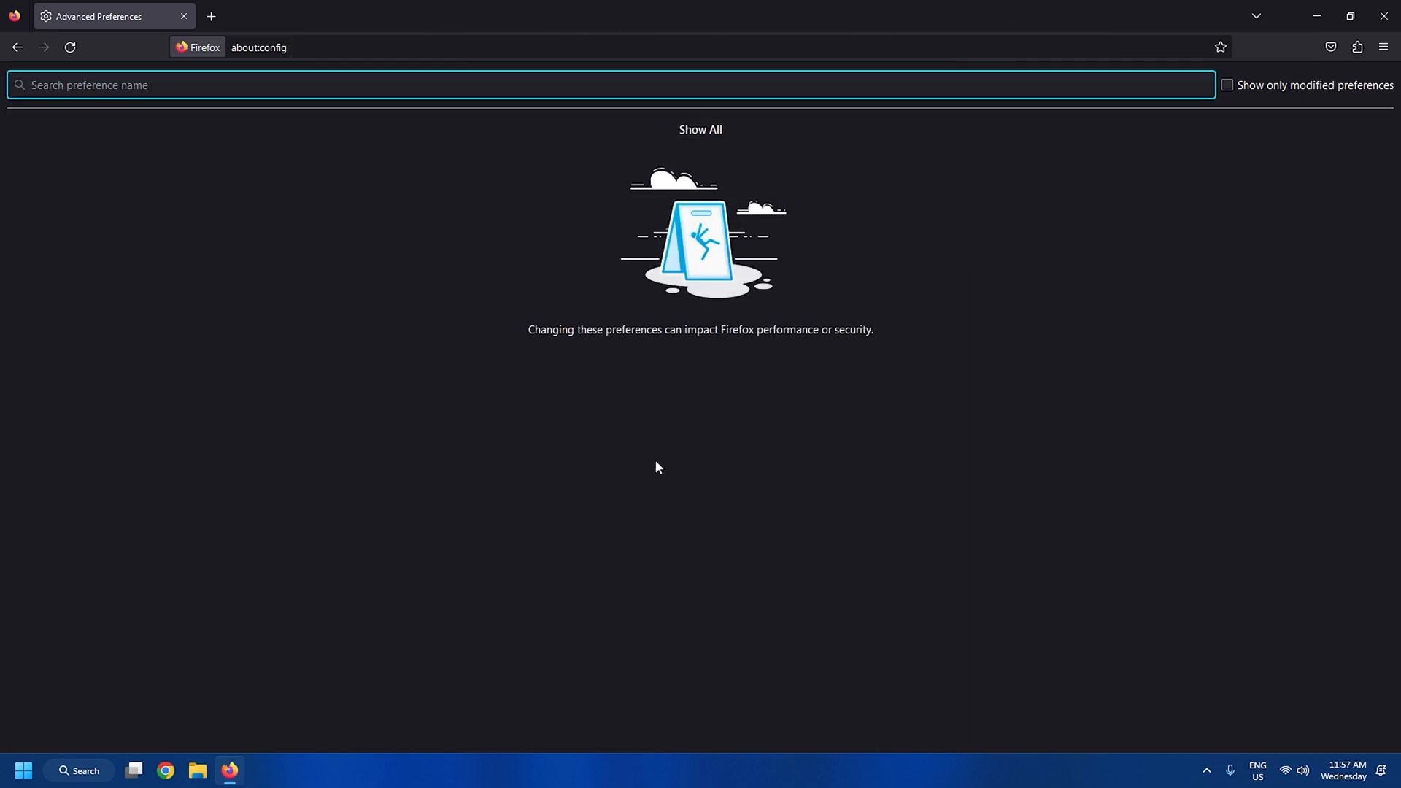
# Toggle browser.zoom.siteSpecific from true to false
pyautogui.write('browser.zoom.siteSpecific')
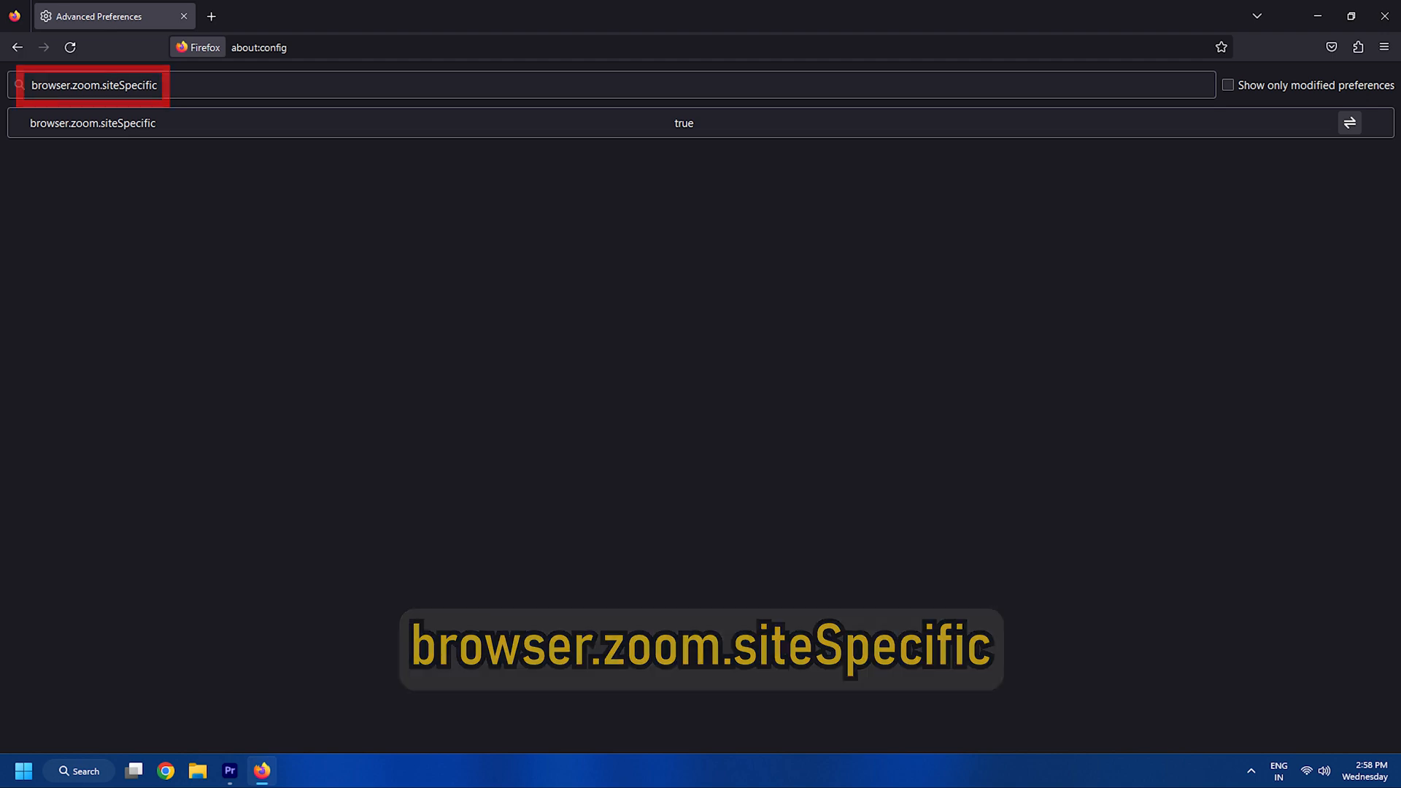
pyautogui.click(1349, 121)
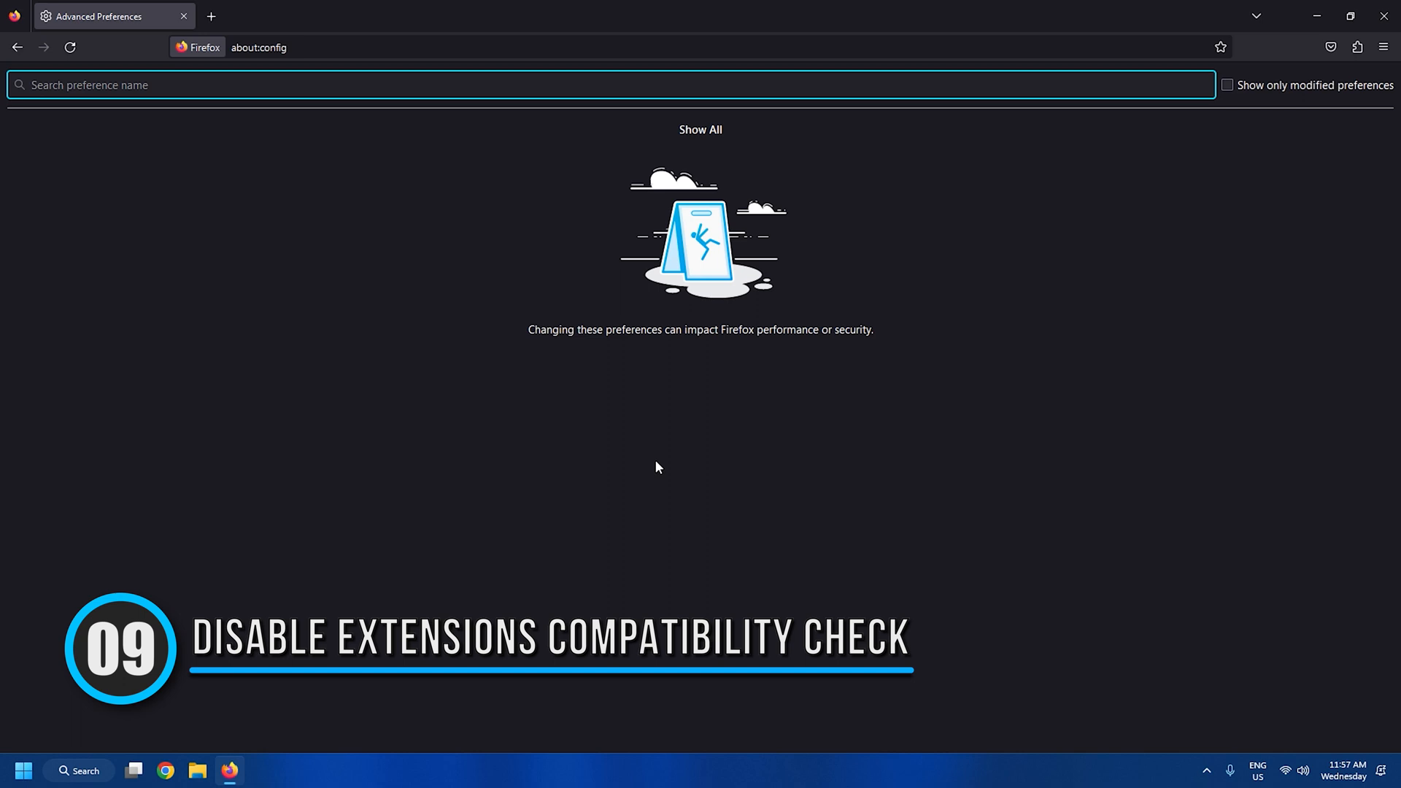
# Add extensions.checkCompatibility as a new Boolean preference
pyautogui.write('extensions.checkCompatibility')
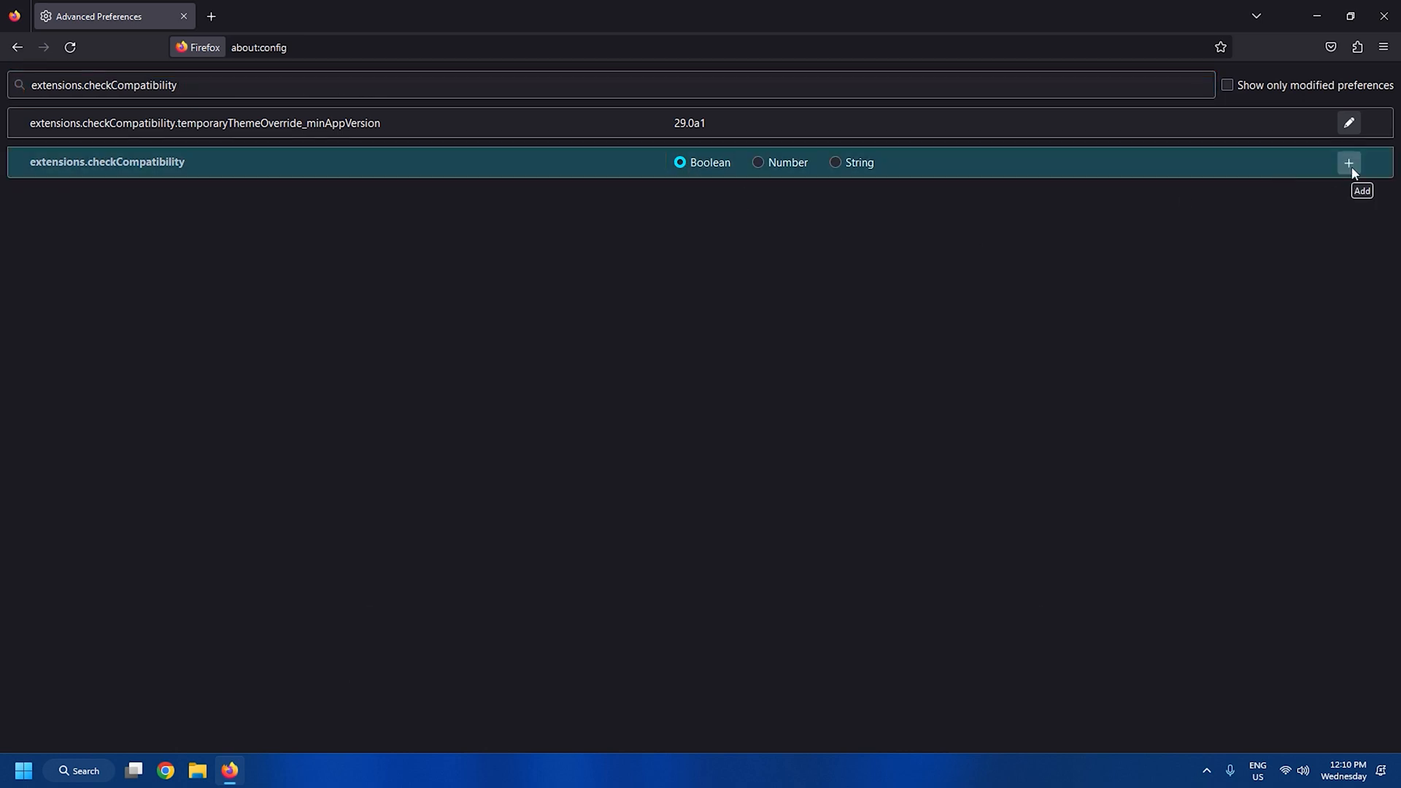
pyautogui.click(1348, 163)
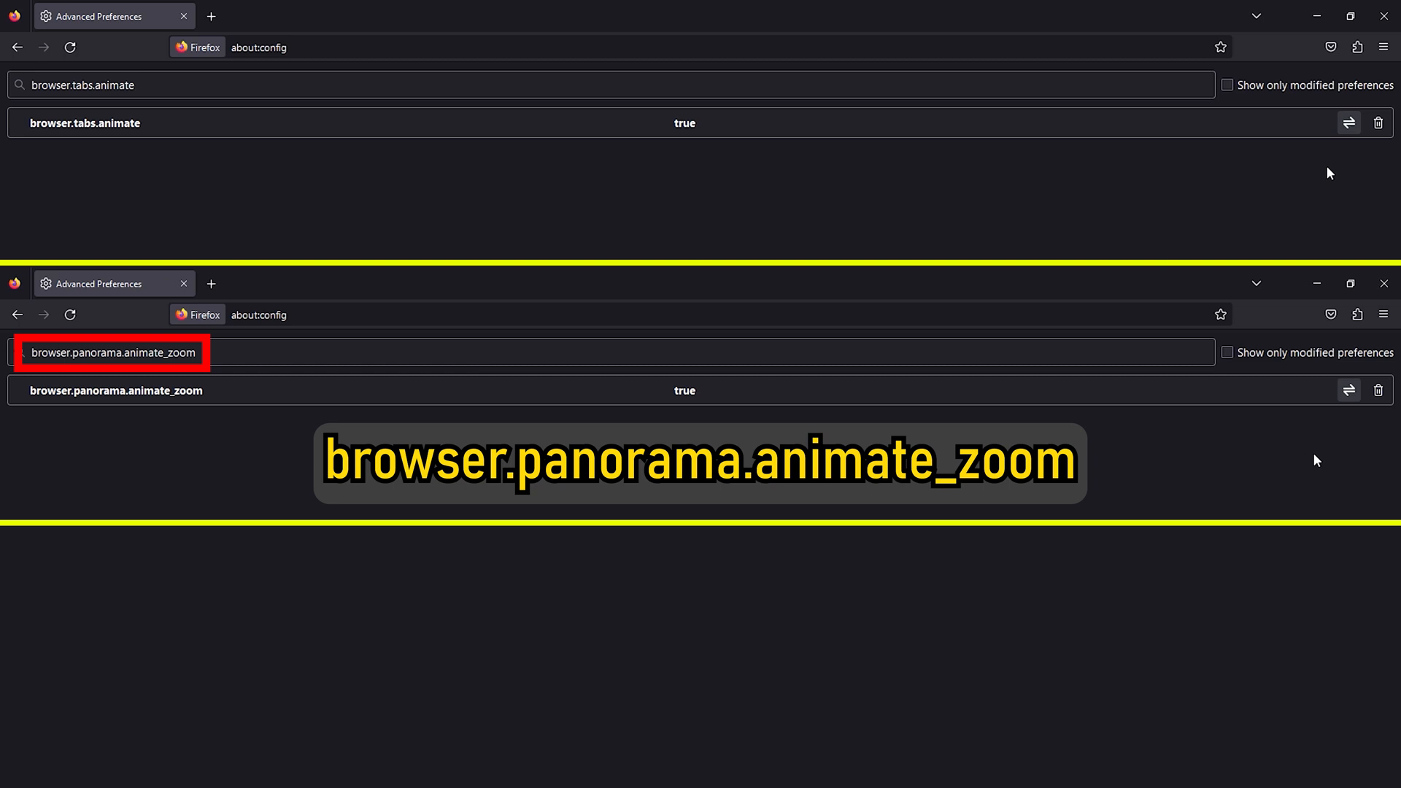
# Search the preferences for browser.fullscreen.animateUp
pyautogui.write('browser.fullscreen.animateUp')
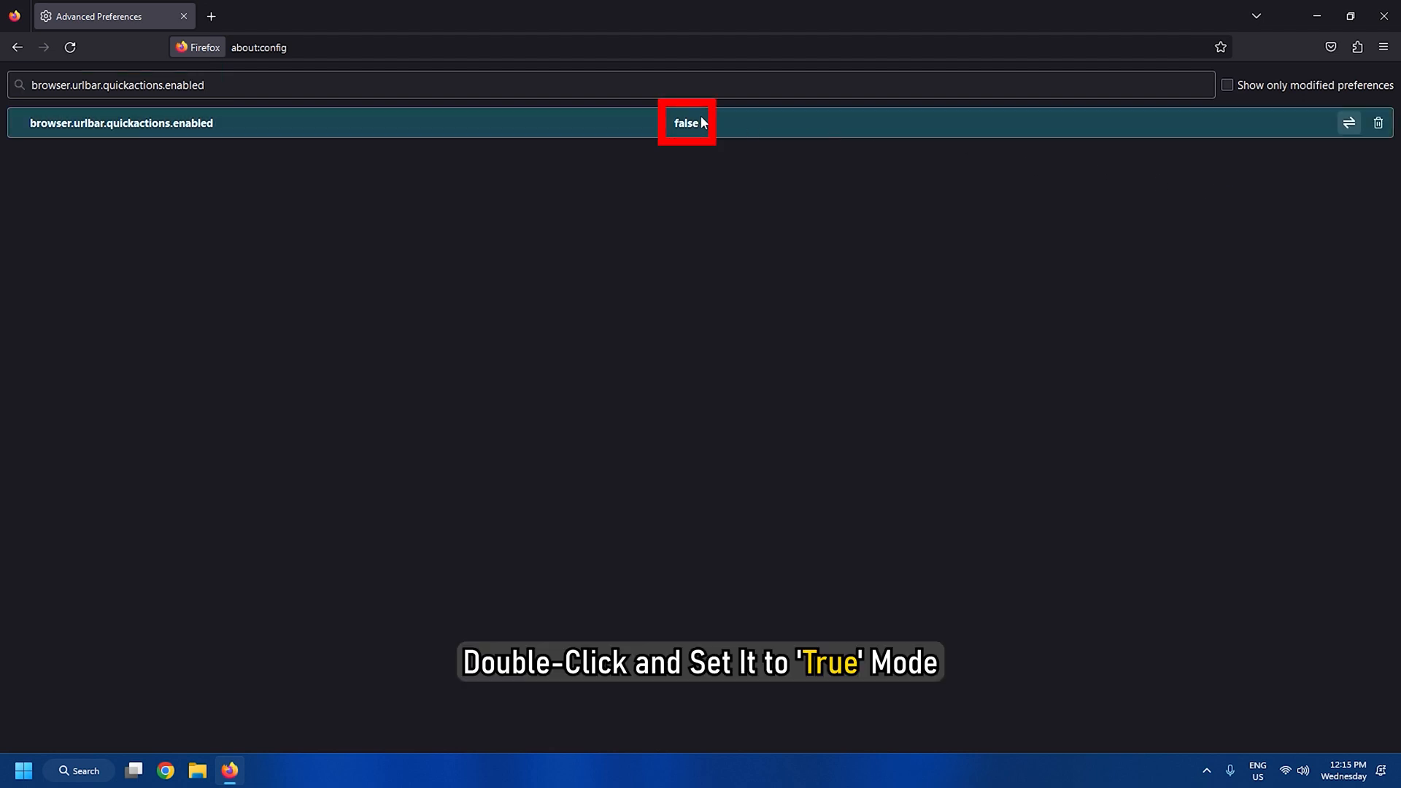
# Set browser.urlbar.quickactions.enabled to true and try quick actions mode in a new tab
pyautogui.doubleClick(686, 123)
pyautogui.write('>')
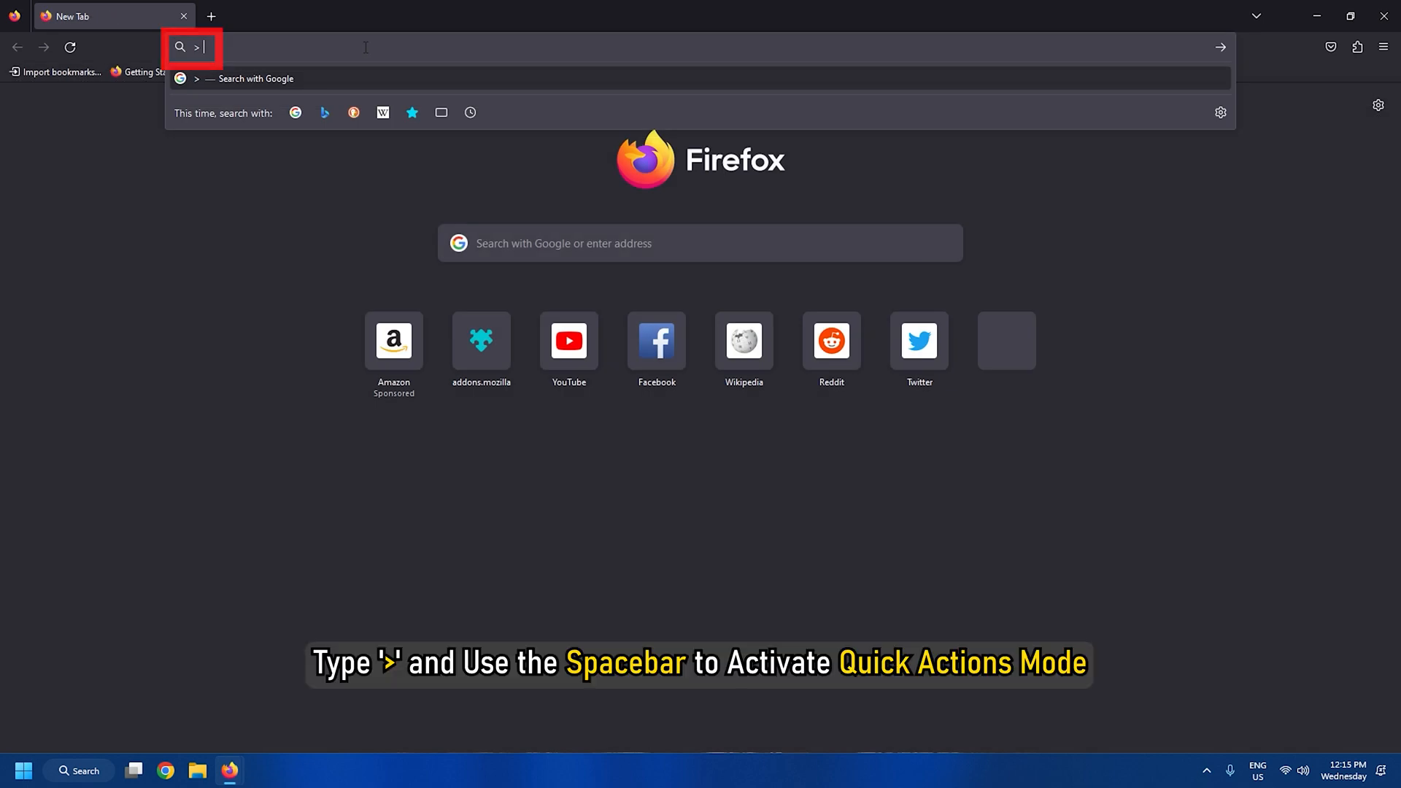
pyautogui.press('space')
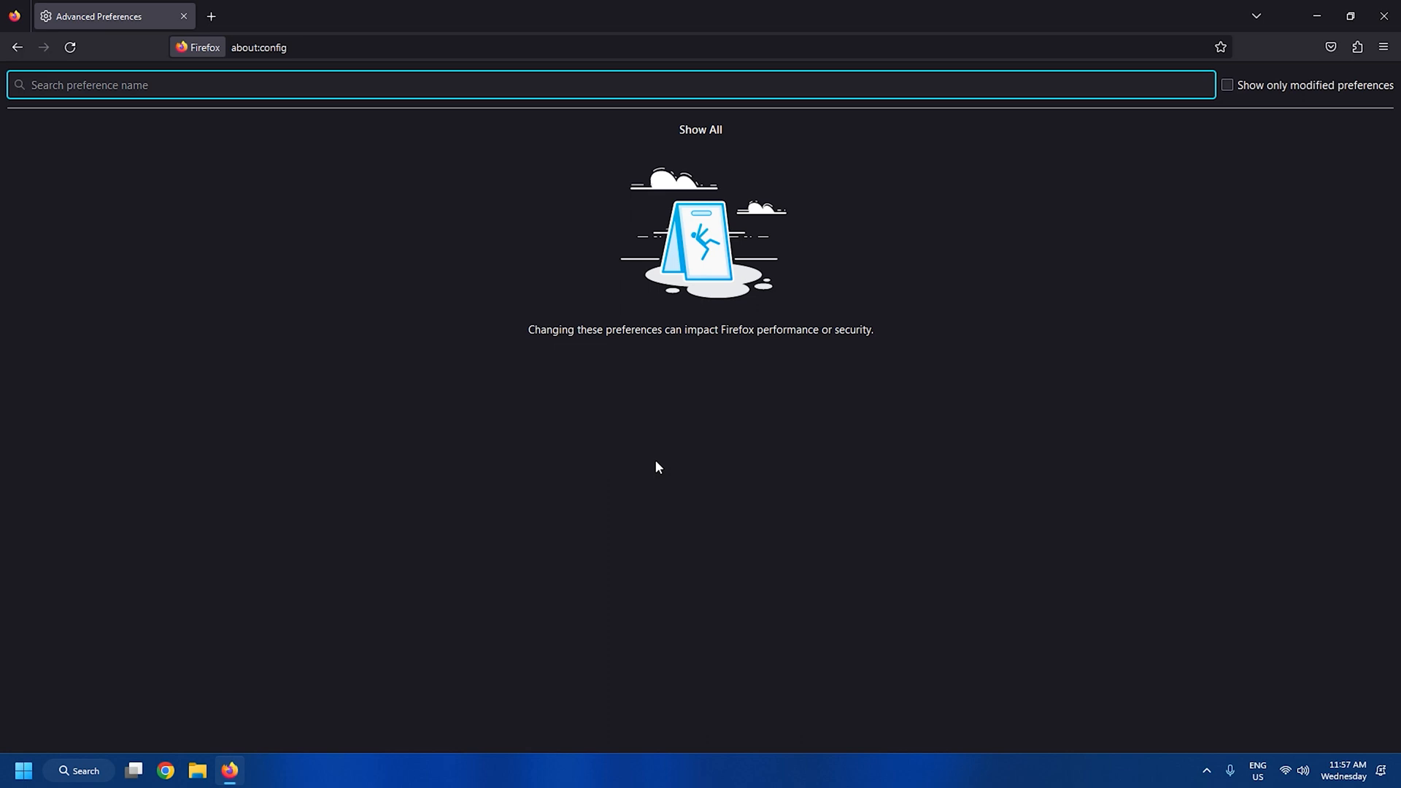
# Find pdfjs.annotationEditorMode in about:config and change its value to 2
pyautogui.write('pdfjs.annotationEditorMode')
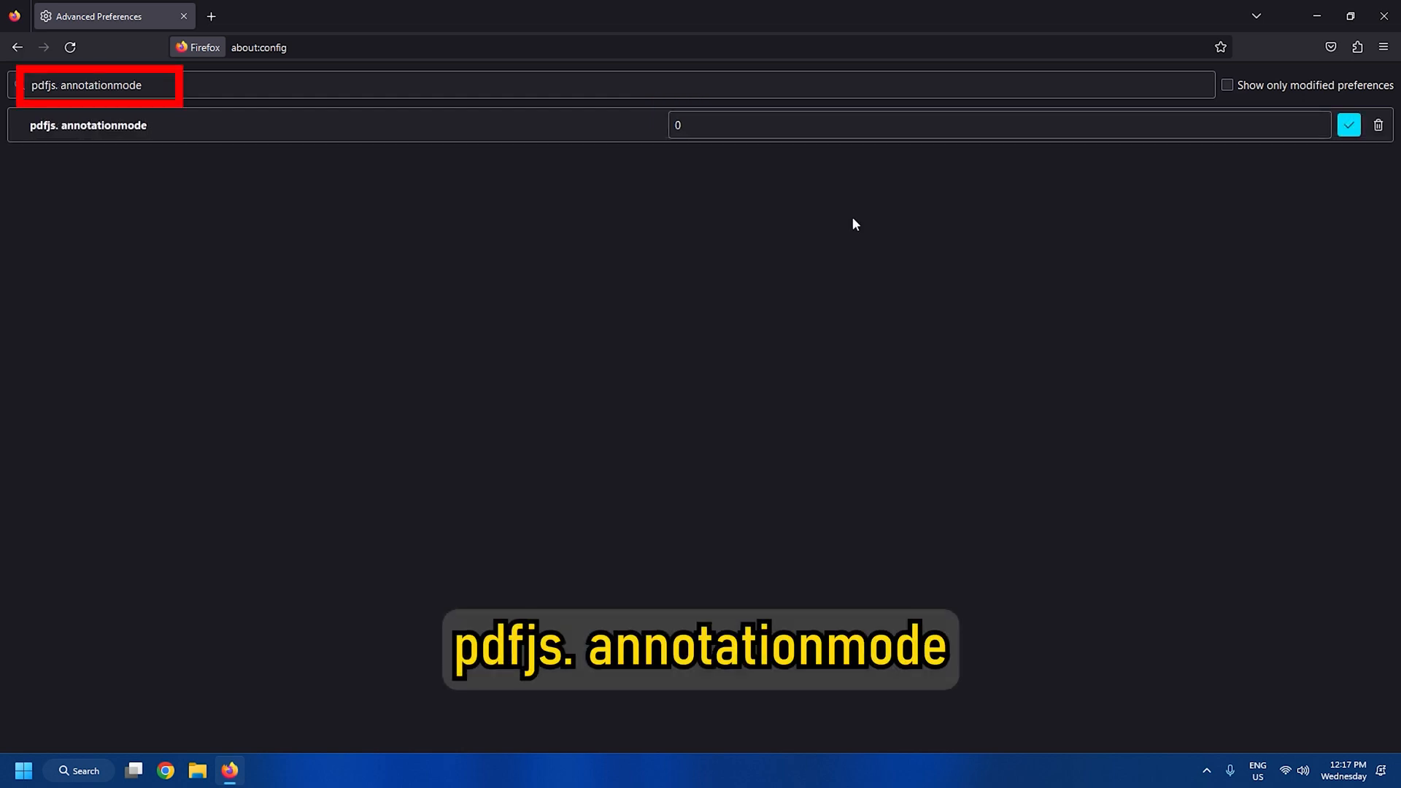
pyautogui.write('2')
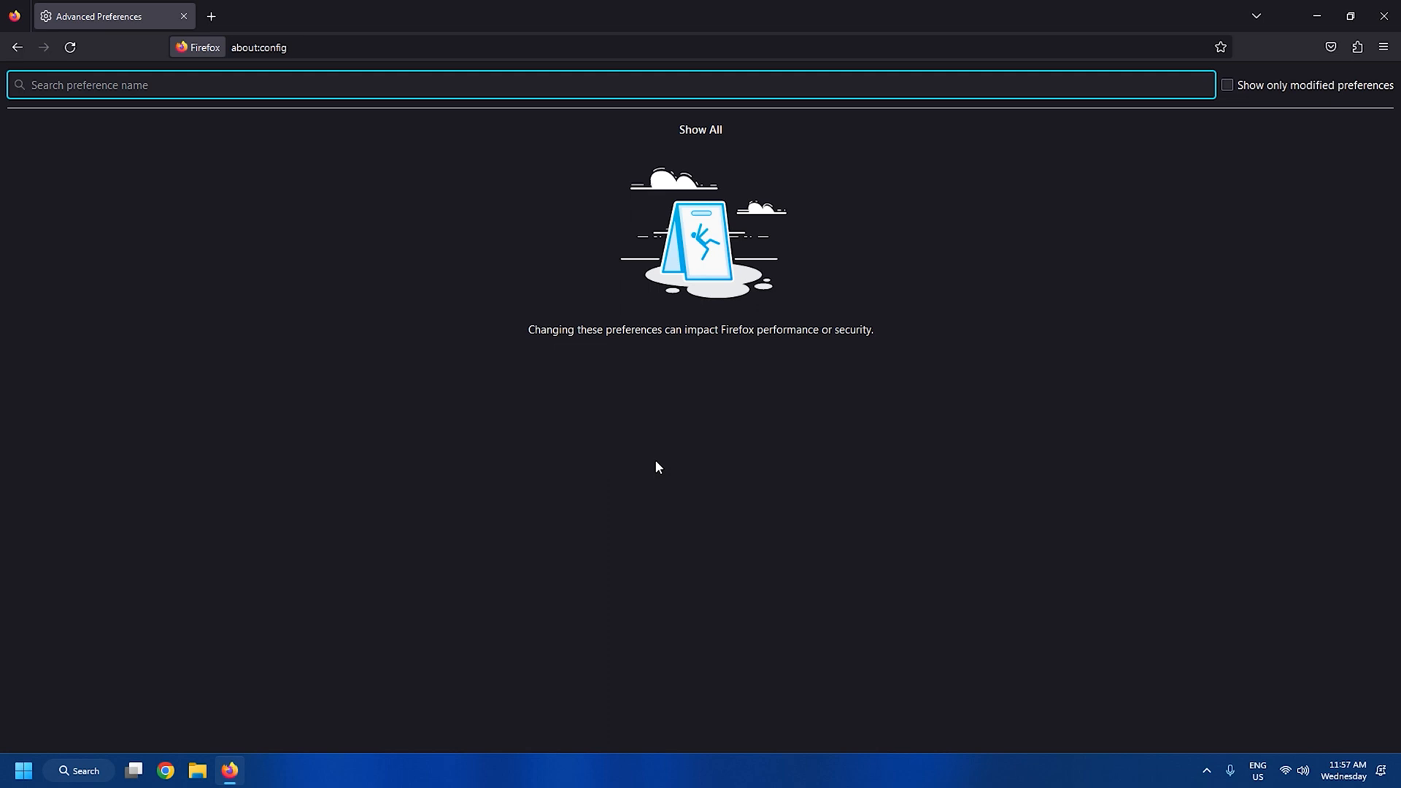
# Find widget.non-native-theme.scrollbar.style and save its value as 3
pyautogui.write('widget.non-native-theme.scrollbar.style')
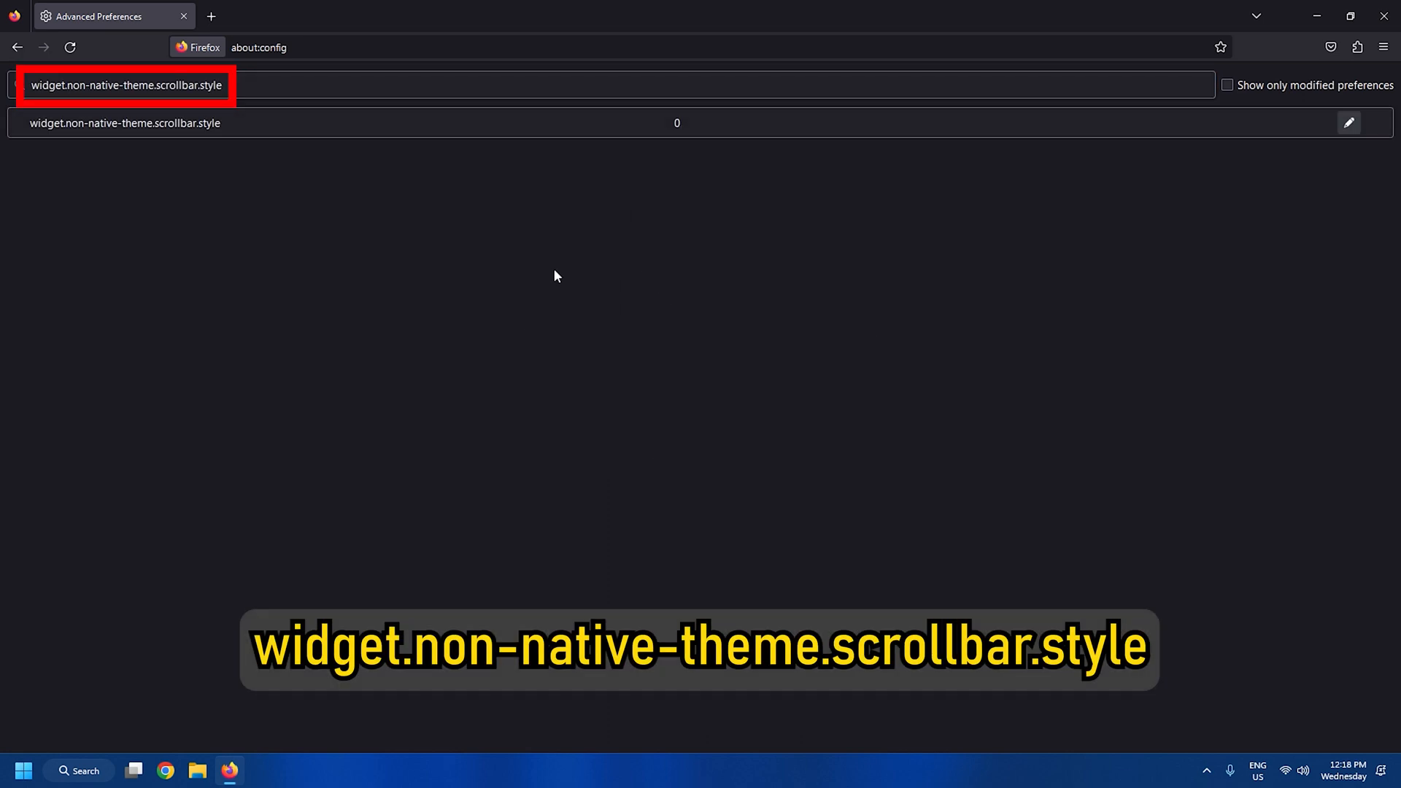
pyautogui.click(1348, 122)
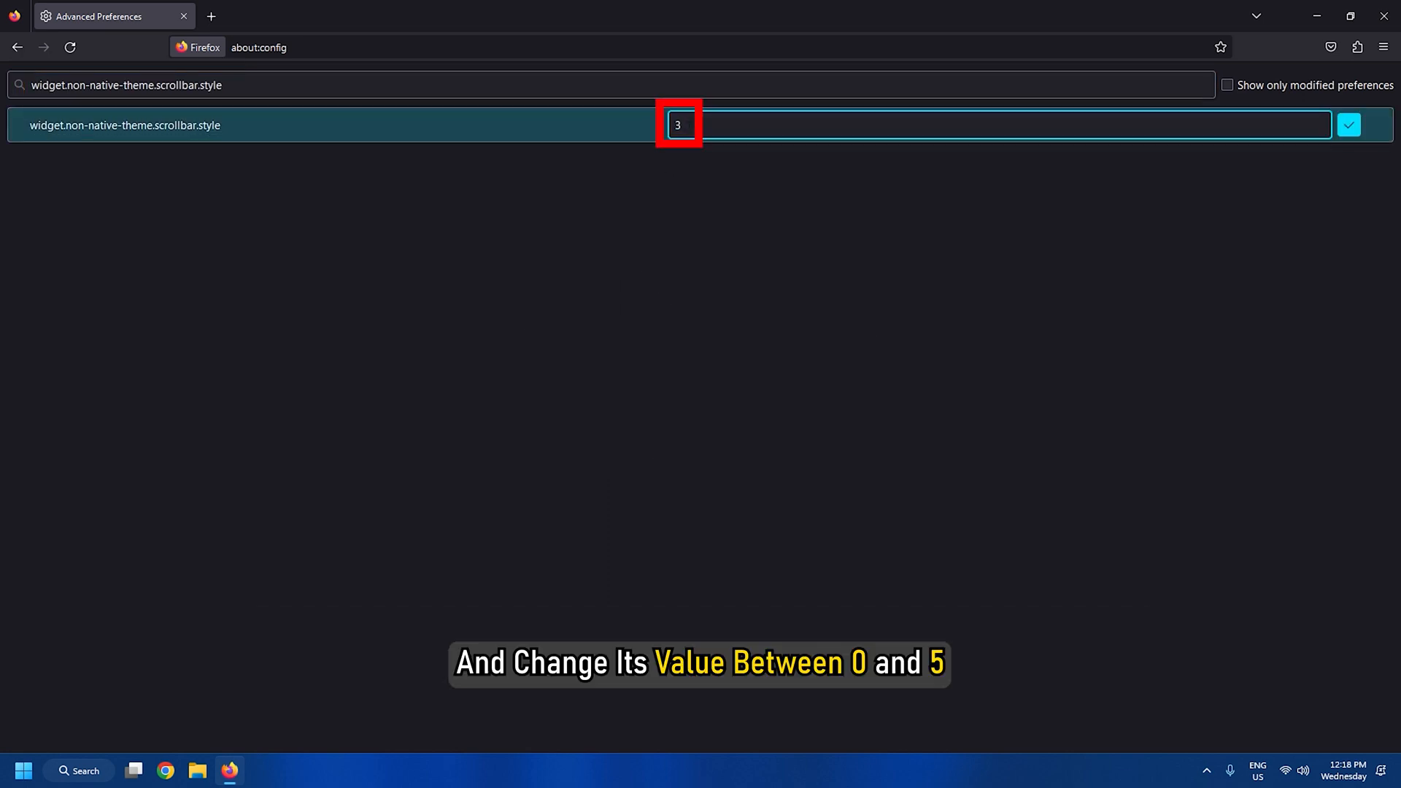
pyautogui.click(1351, 125)
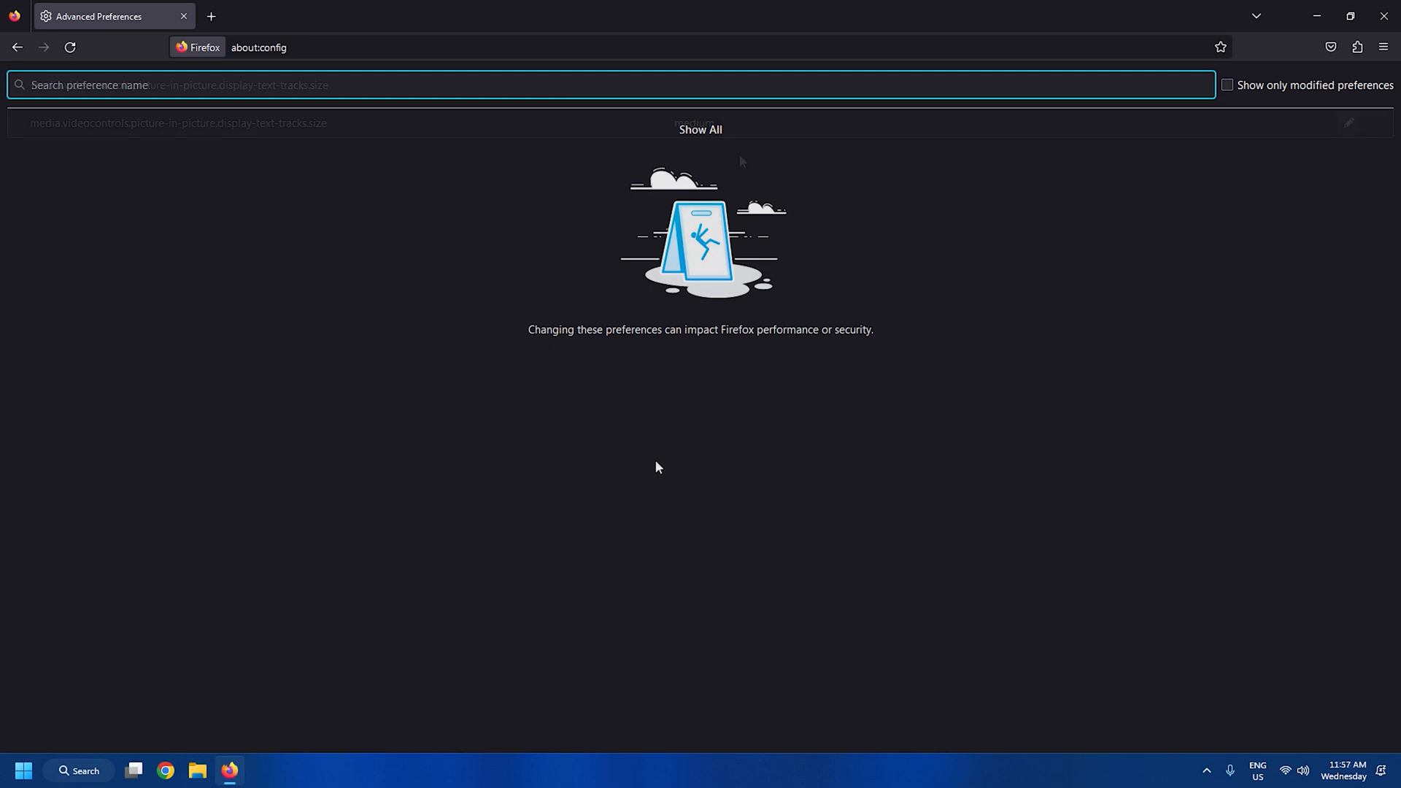
# Search about:config for media.videocontrols.picture-in-picture.display-text-tracks.size, showing medium
pyautogui.write('media.videocontrols.picture-in-picture.display-text-tracks.size')
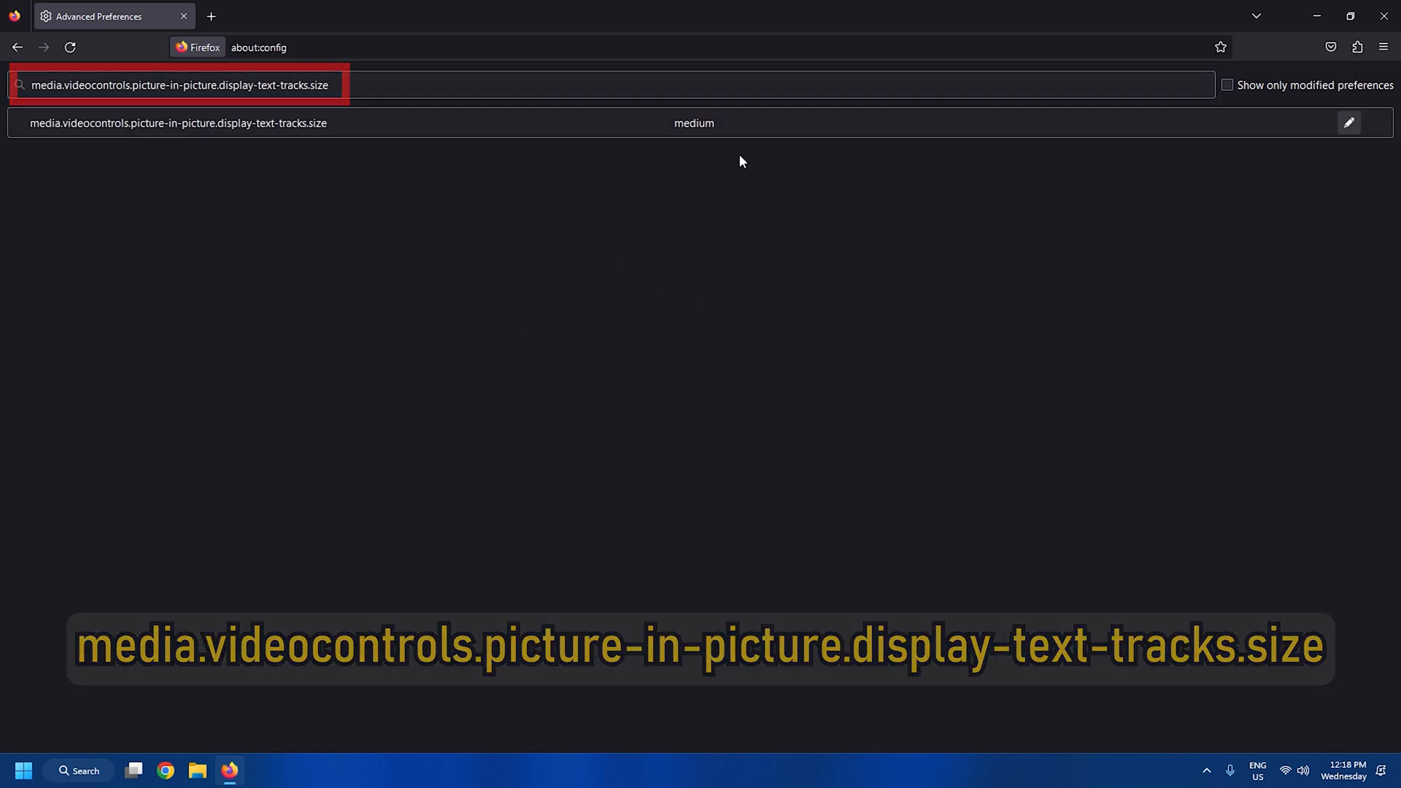